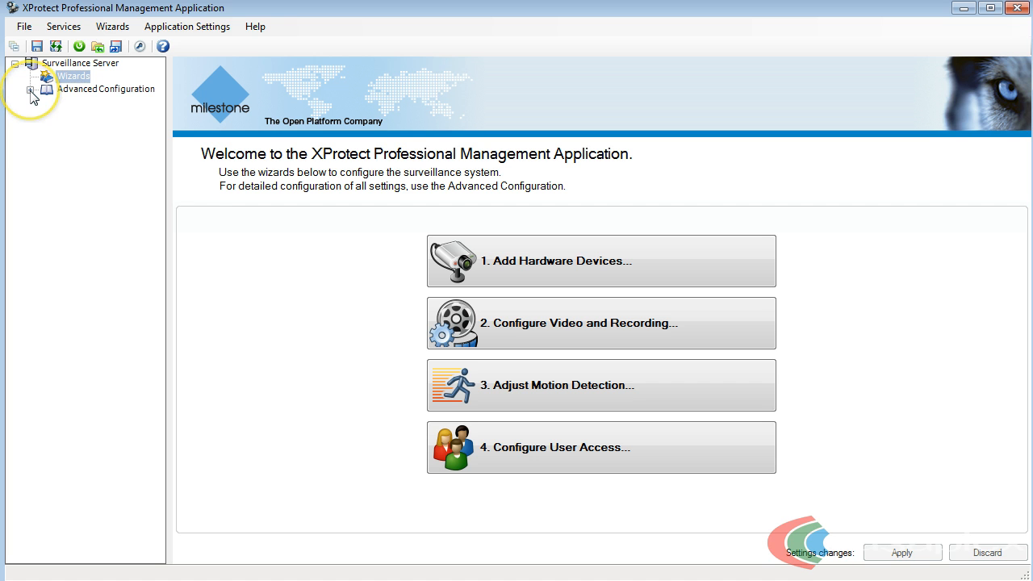
Step: Expand the Advanced Configuration branch to reveal Users, cameras, servers and alarms
{"action": "left_click", "coordinate": [26, 89]}
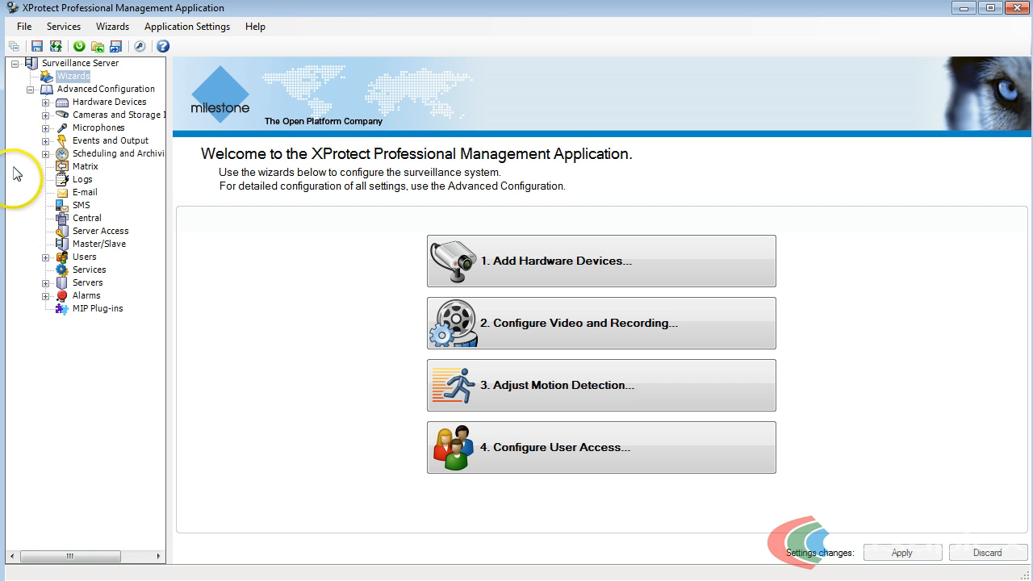
{"action": "mouse_move", "coordinate": [81, 267]}
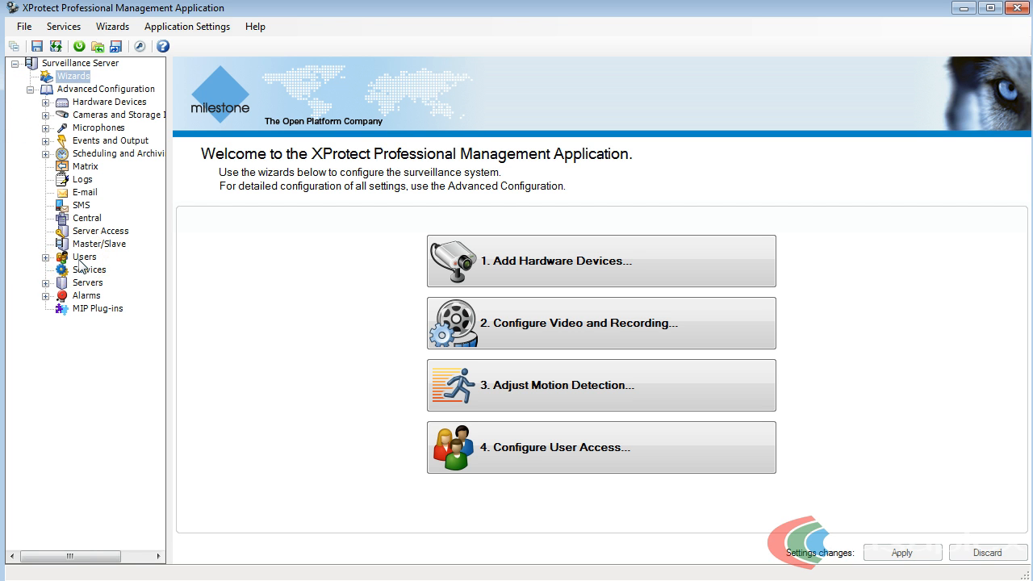
Step: Add a new basic user named 'test' from the Users context menu and confirm
{"action": "right_click", "coordinate": [84, 257]}
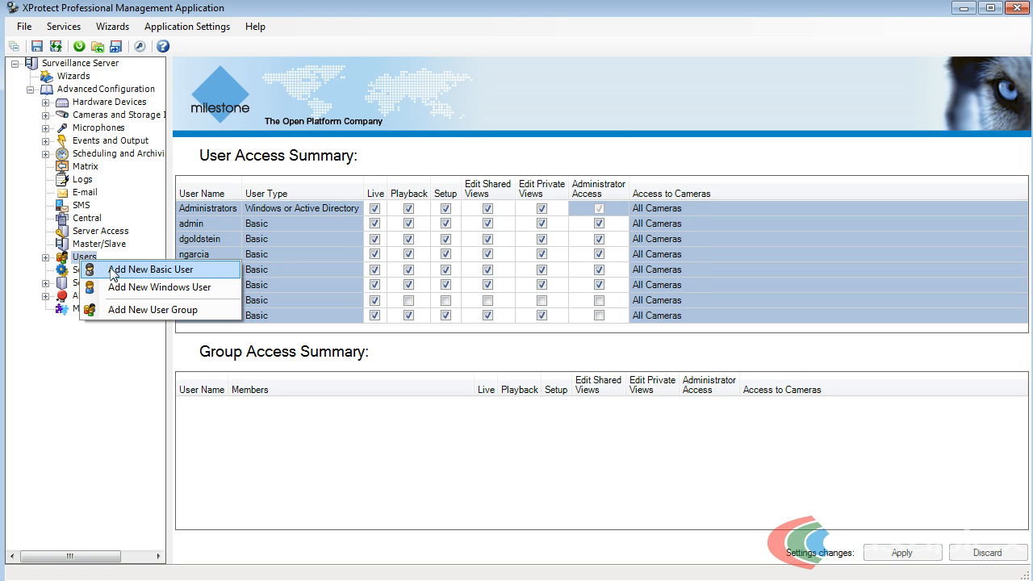
{"action": "left_click", "coordinate": [152, 269]}
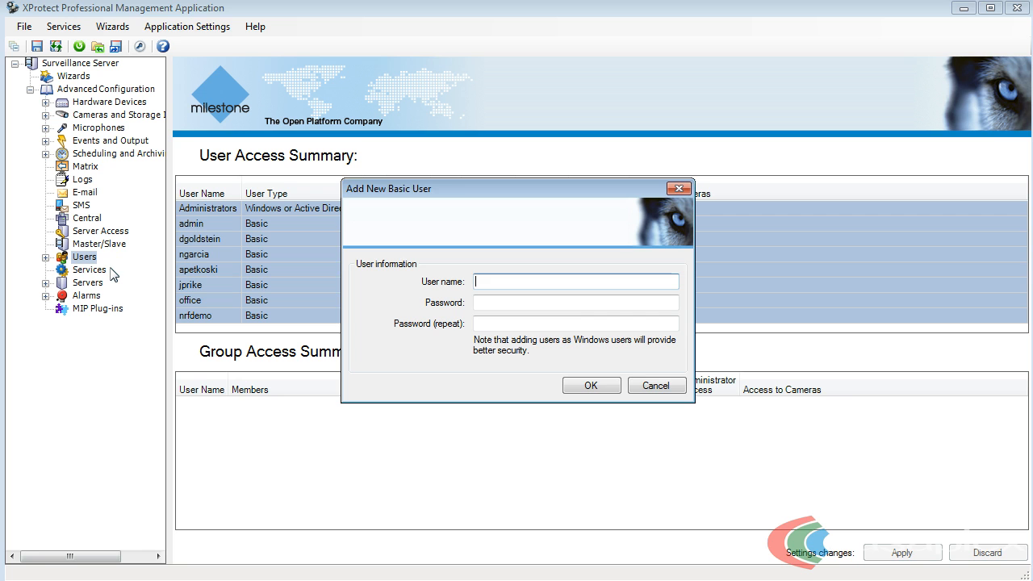
{"action": "type", "text": "t"}
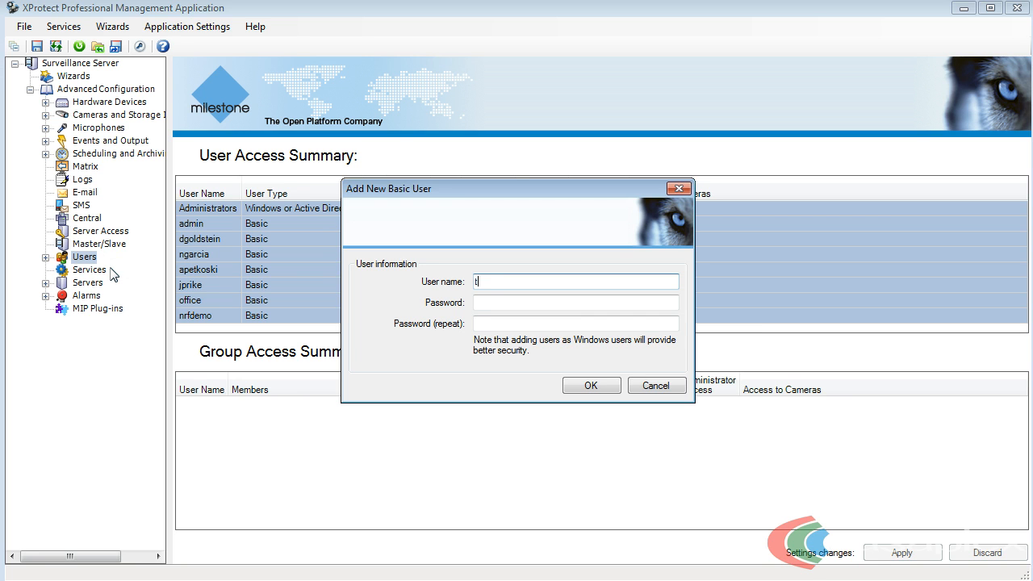
{"action": "type", "text": "est"}
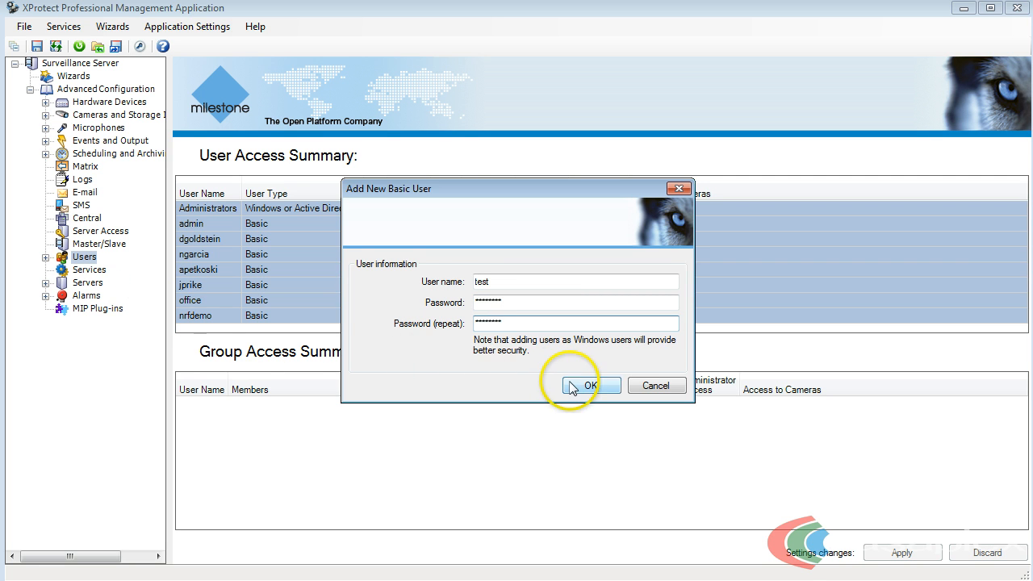
{"action": "left_click", "coordinate": [589, 386]}
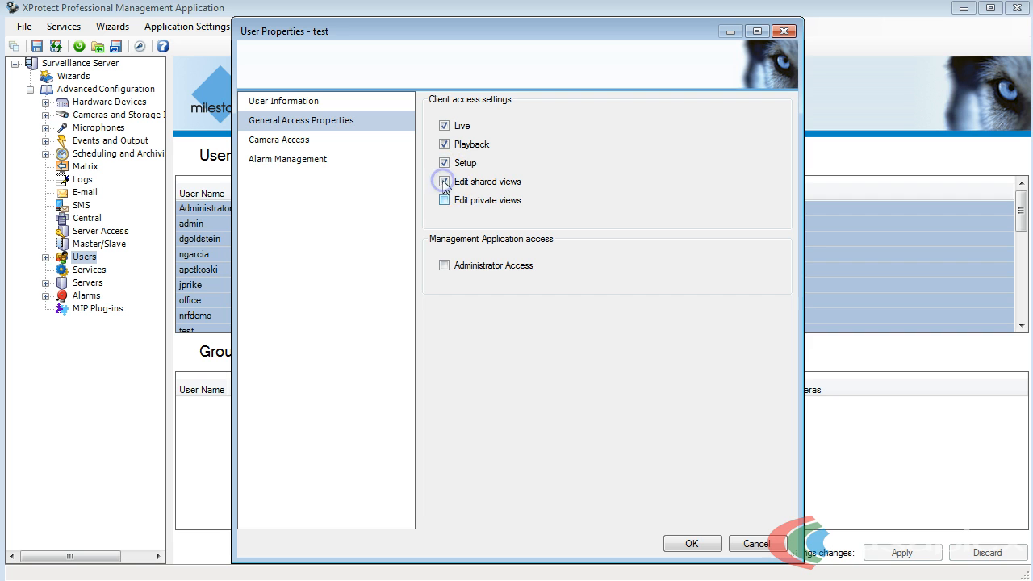
Step: Uncheck Edit shared views, Setup and Playback for 'test', leaving only Live
{"action": "left_click", "coordinate": [444, 181]}
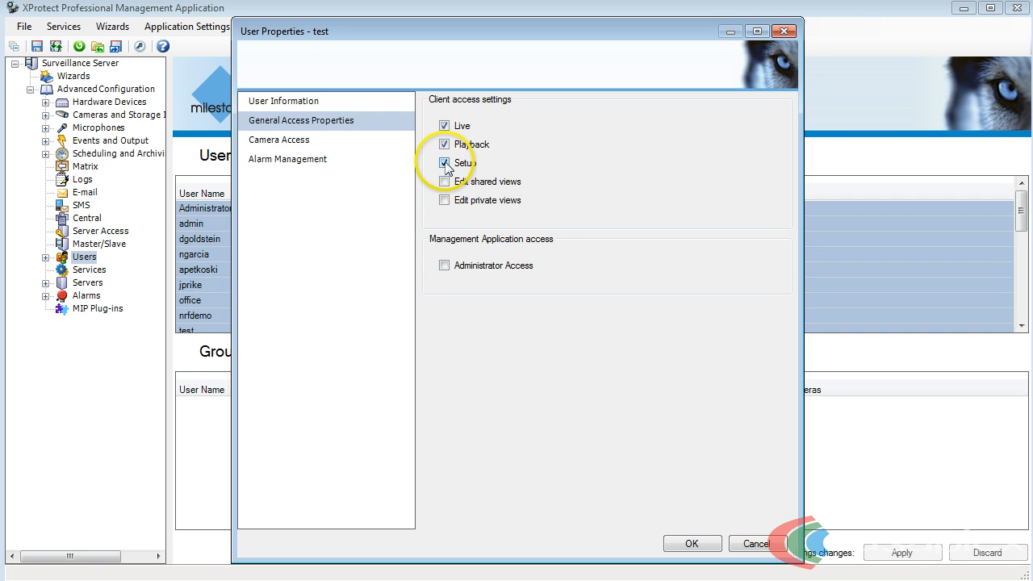
{"action": "left_click", "coordinate": [444, 163]}
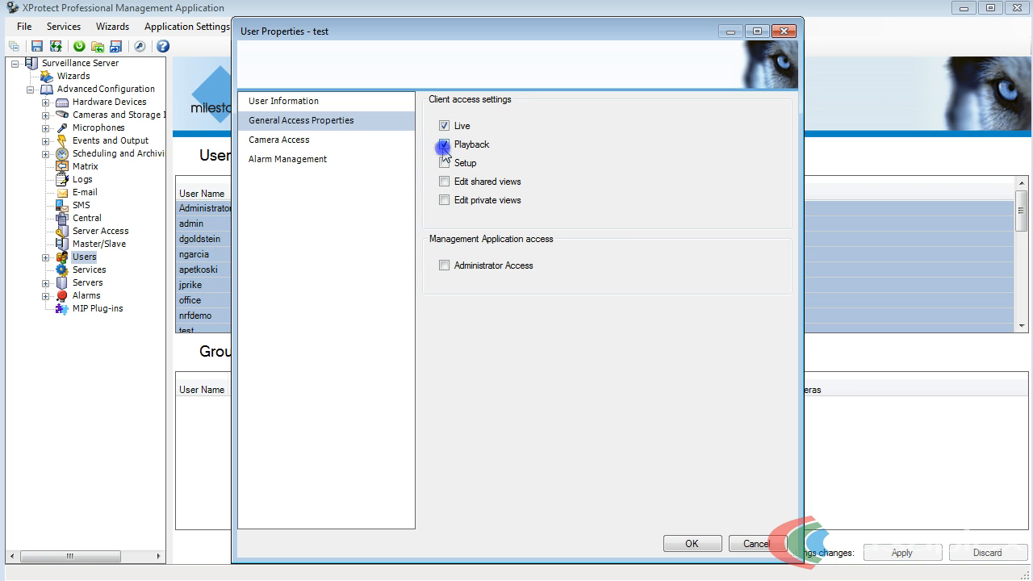
{"action": "left_click", "coordinate": [445, 144]}
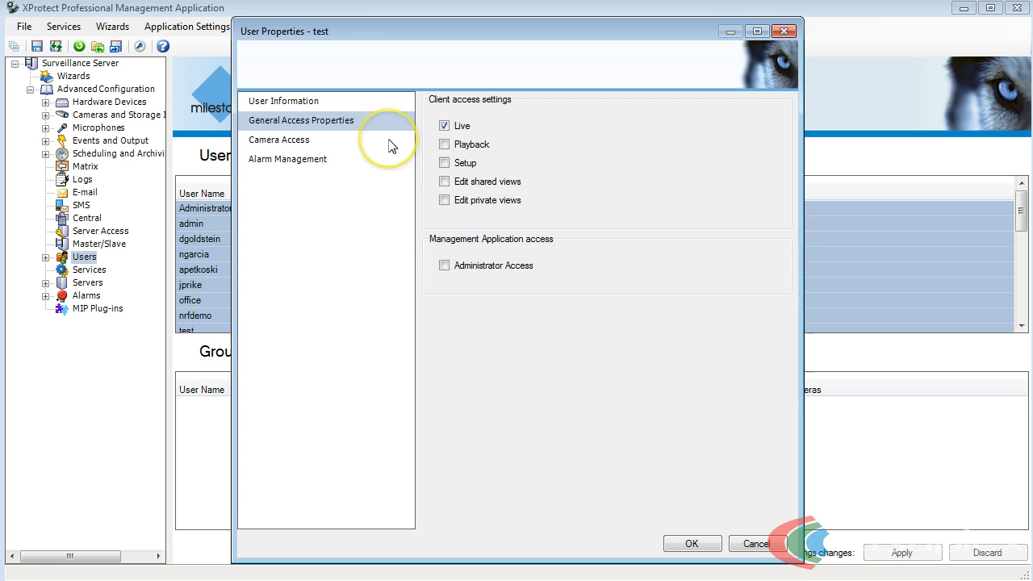
Step: Remove access to Camera 4 - Warehouse 360 Camera for 'test' and click OK
{"action": "left_click", "coordinate": [279, 140]}
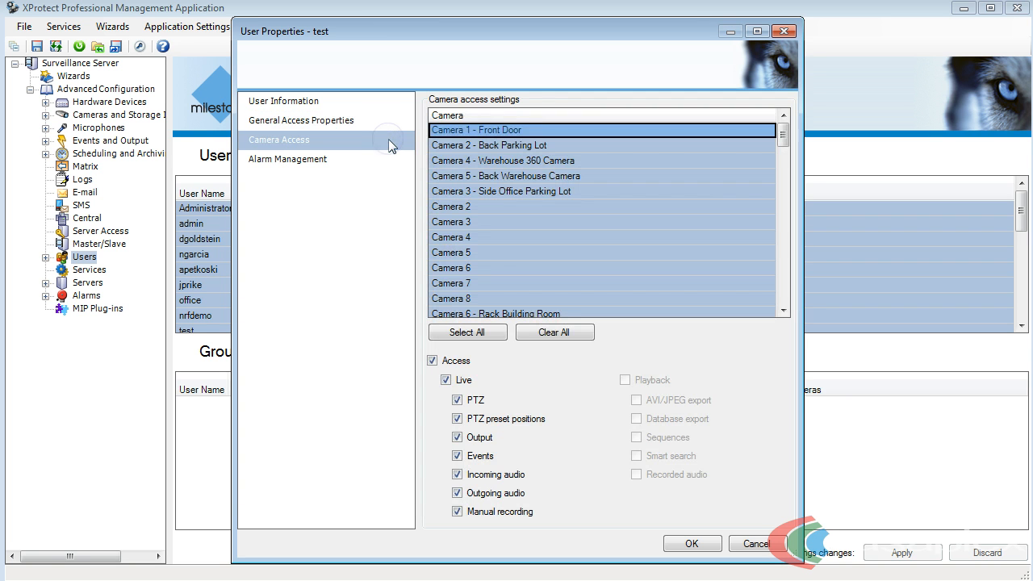
{"action": "mouse_move", "coordinate": [393, 155]}
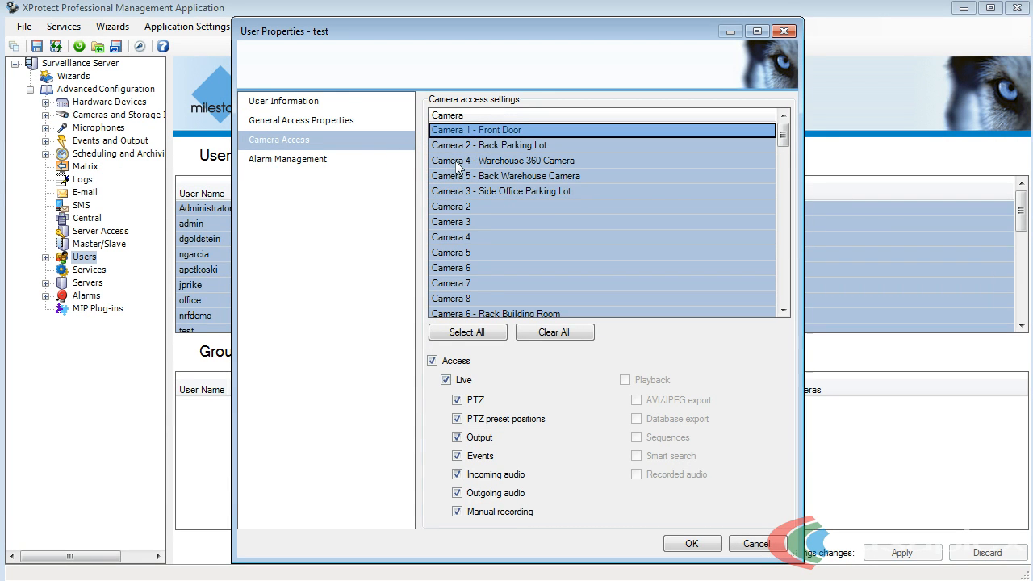
{"action": "left_click", "coordinate": [523, 160]}
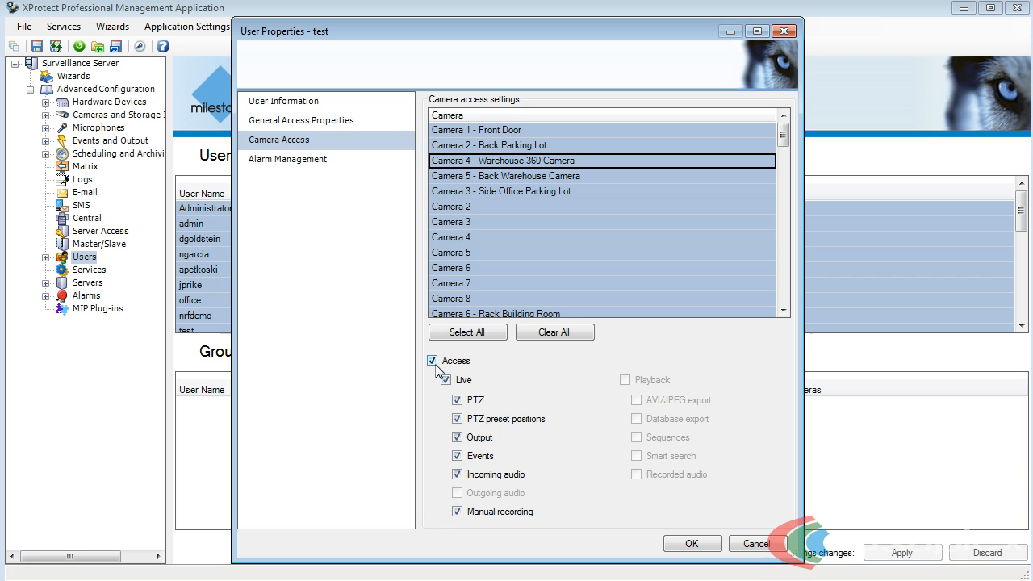
{"action": "left_click", "coordinate": [433, 360]}
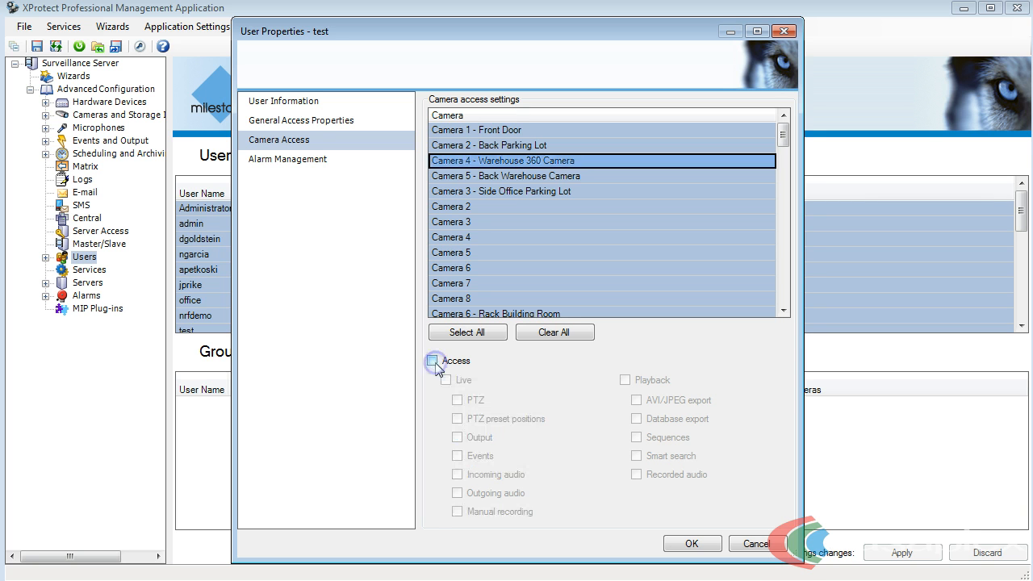
{"action": "left_click", "coordinate": [691, 543]}
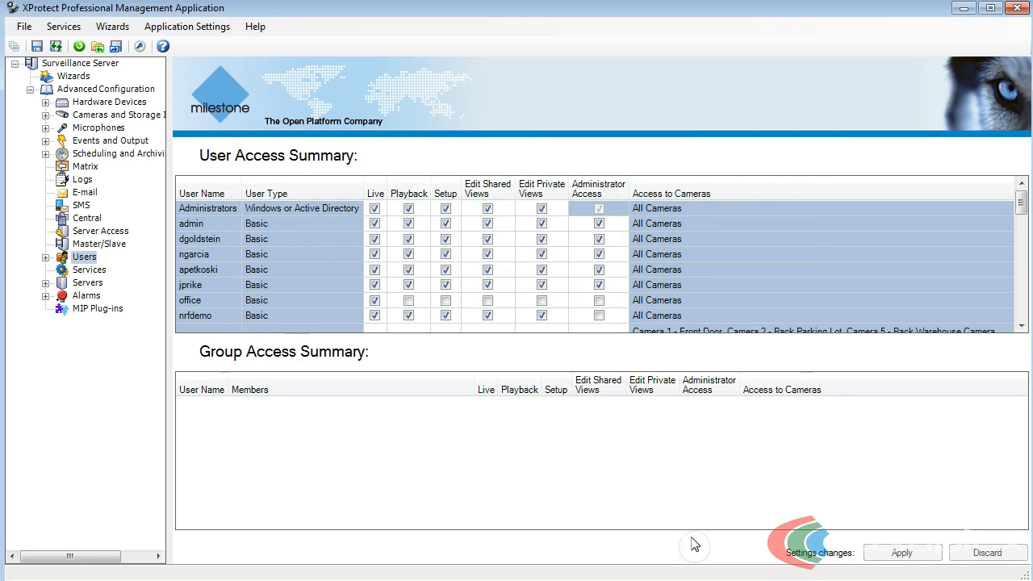
{"action": "mouse_move", "coordinate": [655, 510]}
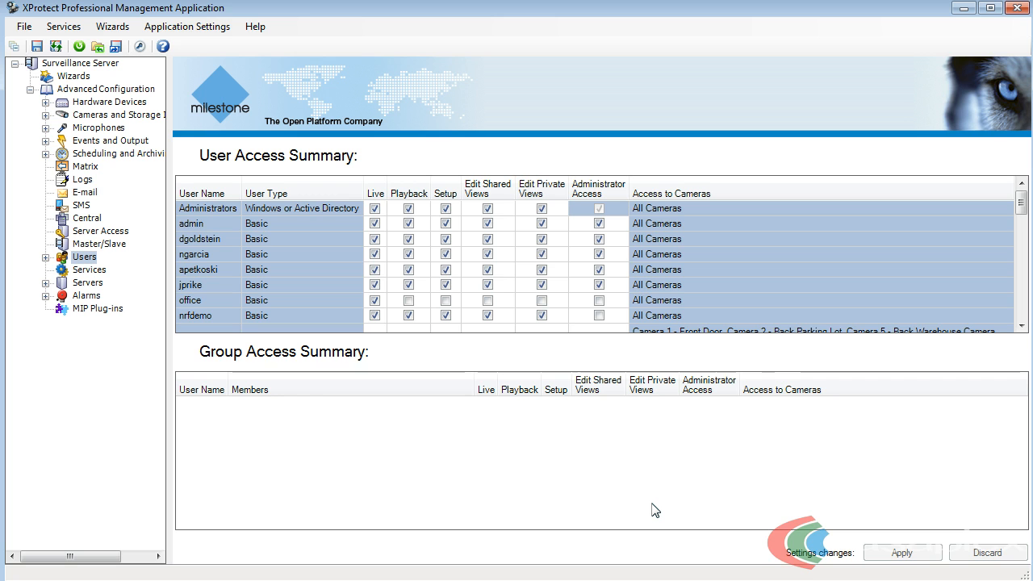